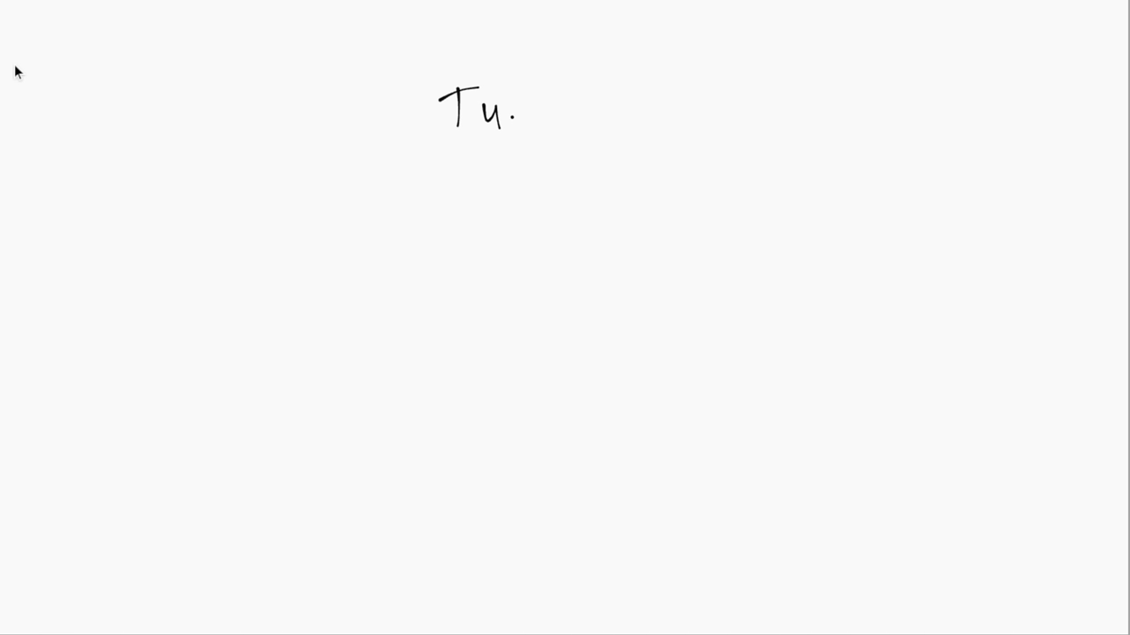
Finish writing 'Tues', then sketch a rain cloud with drops and a sun beside it.
text(es)
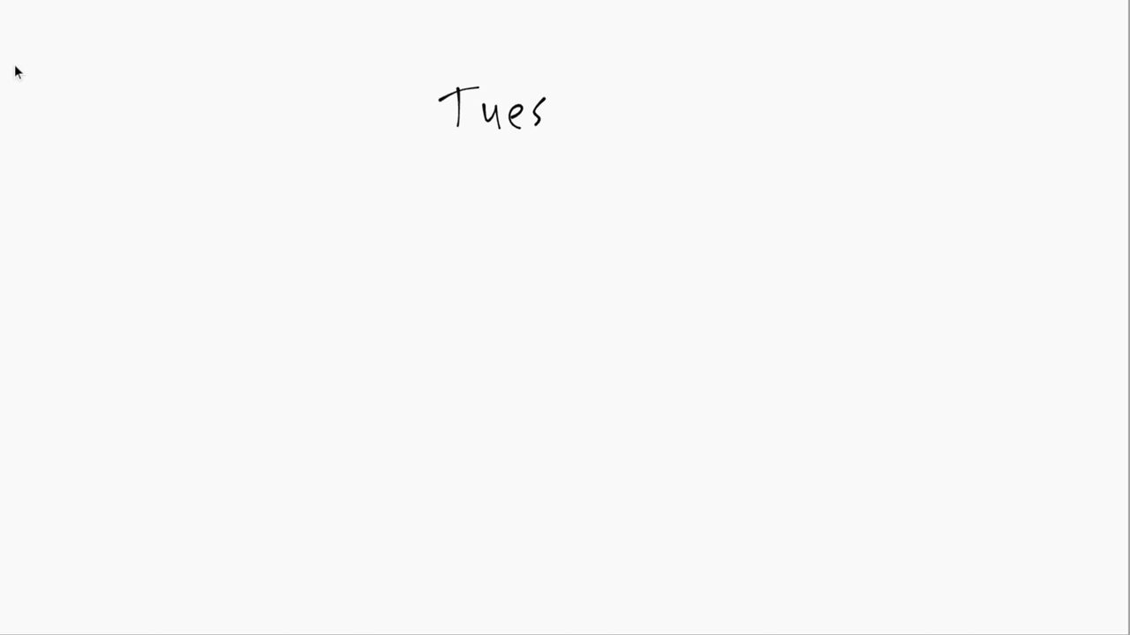
drag(423, 189, 477, 239)
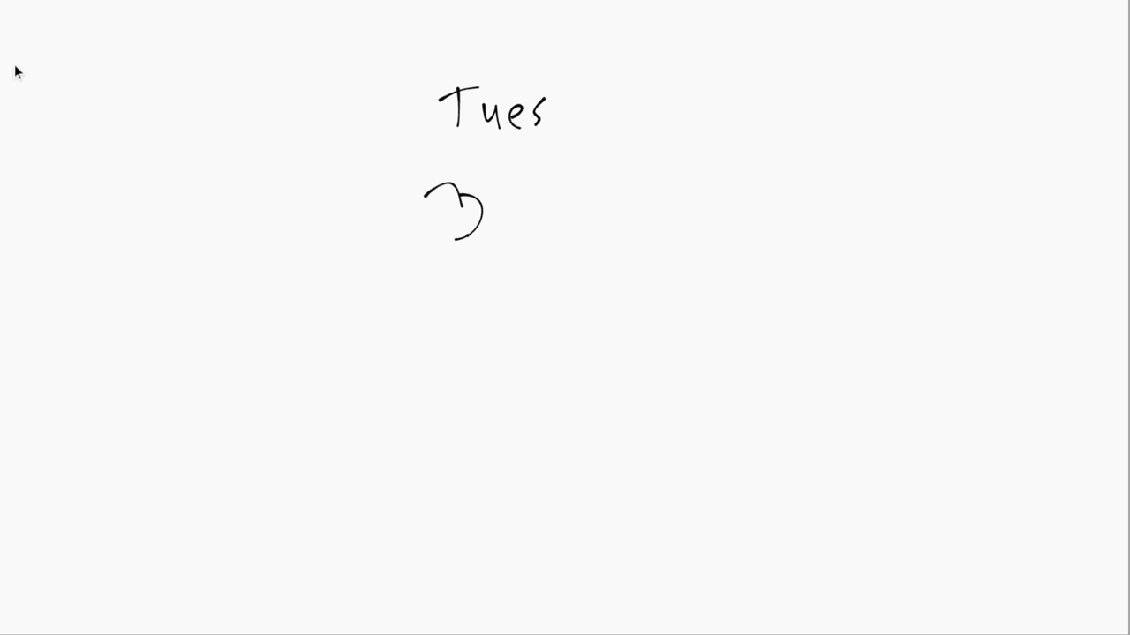
drag(441, 185, 441, 265)
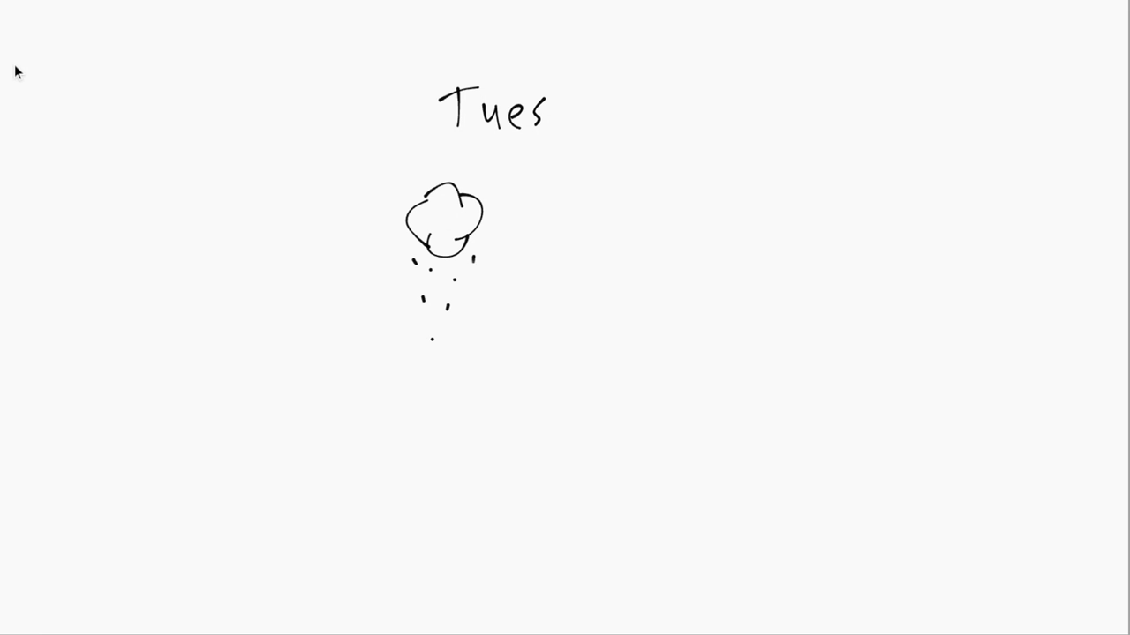
drag(573, 195, 552, 238)
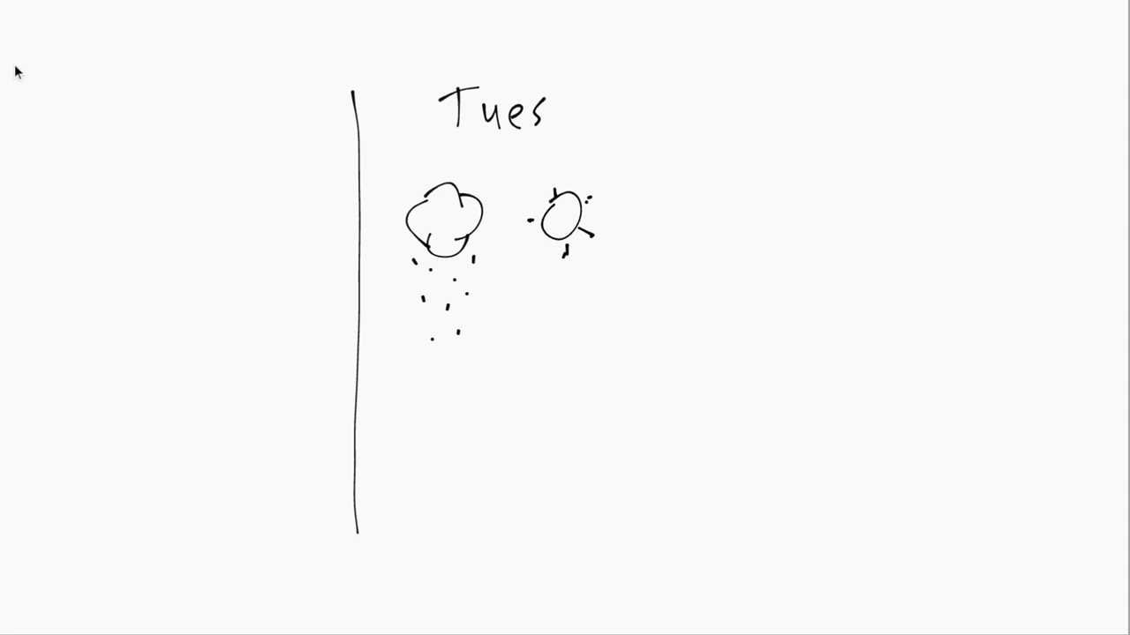
Draw the right divider of the Tues column and label the cloud R=1 and the sun R=0.
drag(658, 90, 638, 547)
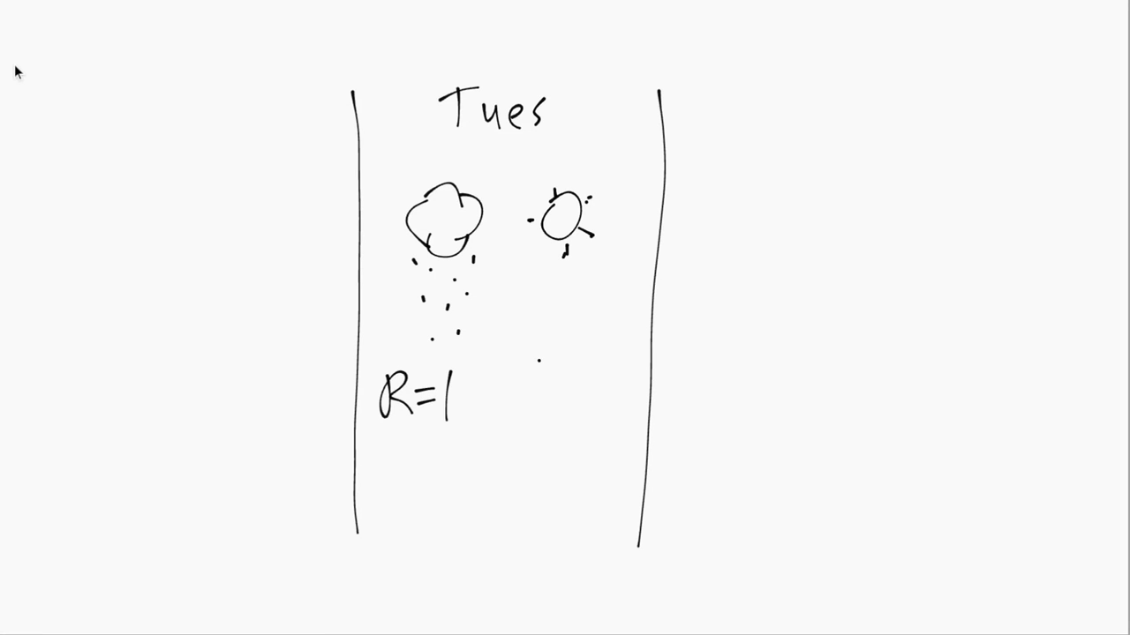
text(R=0)
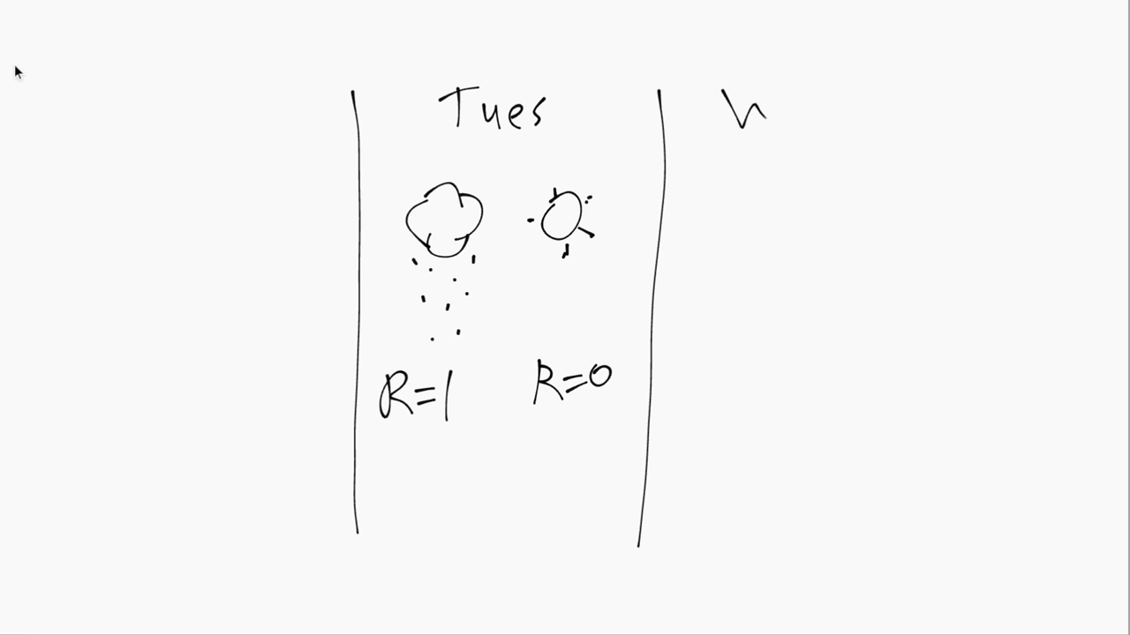
Write 'Wed' right of Tues, sketch a stick figure below, then erase it.
text(Wec)
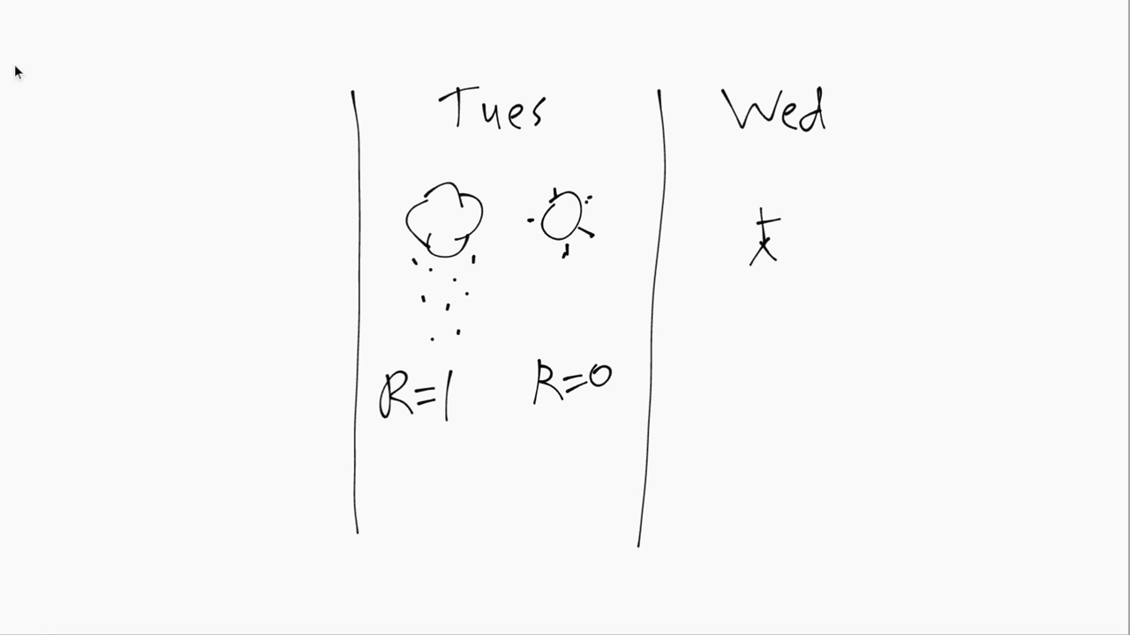
drag(763, 207, 760, 220)
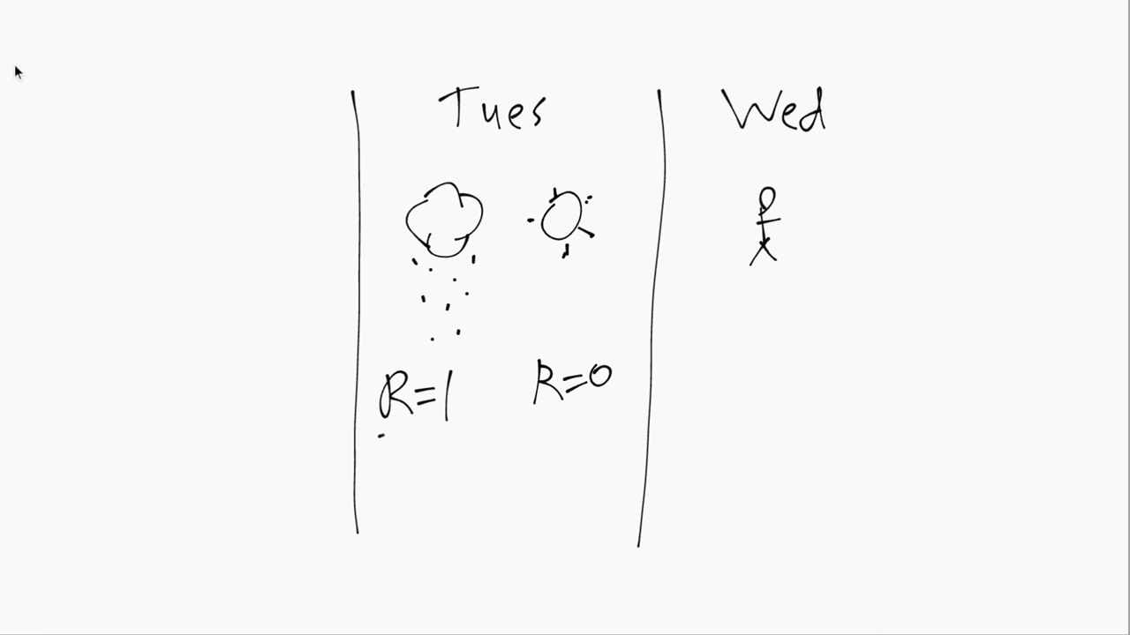
drag(379, 430, 415, 427)
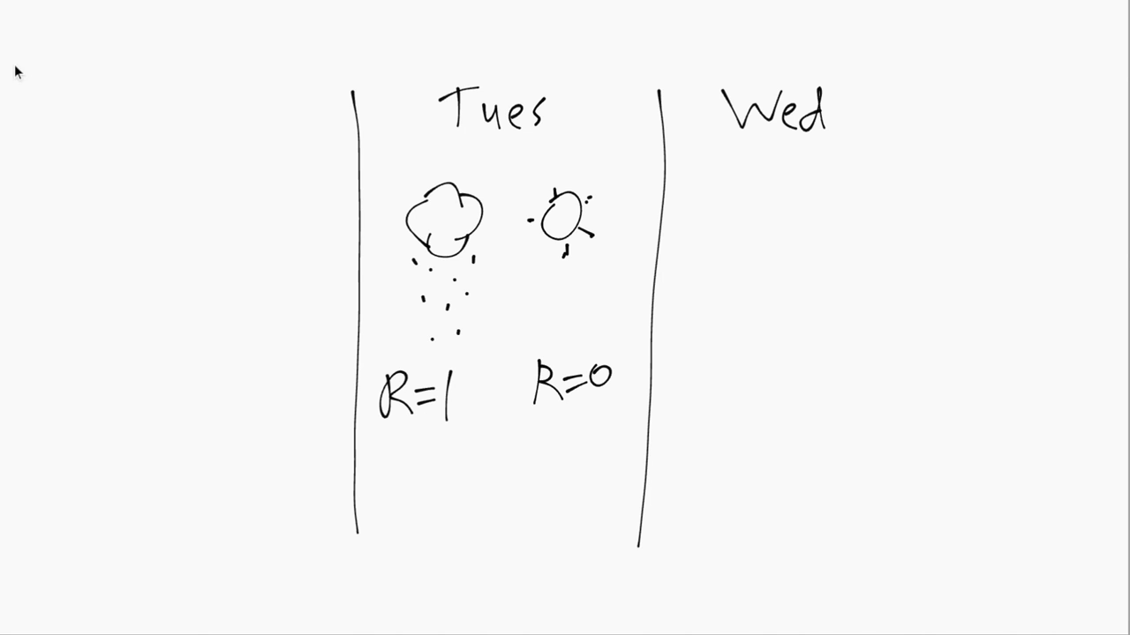
Write 'Mon' left of Tues and draw a stick figure beneath it labelled R=1.
text(Mon)
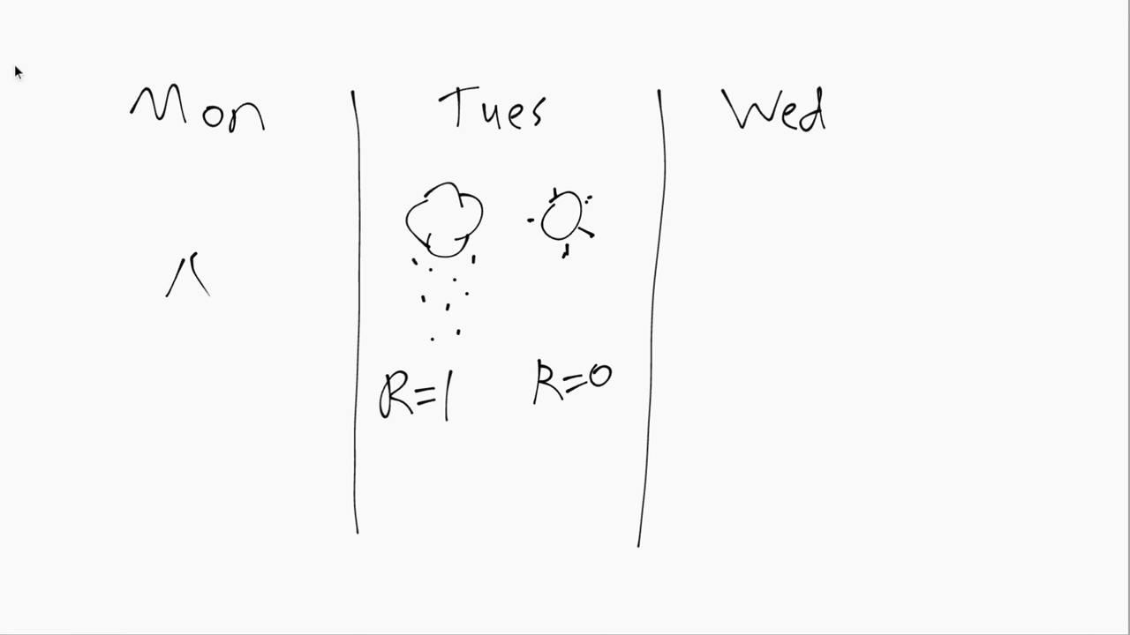
drag(186, 221, 190, 282)
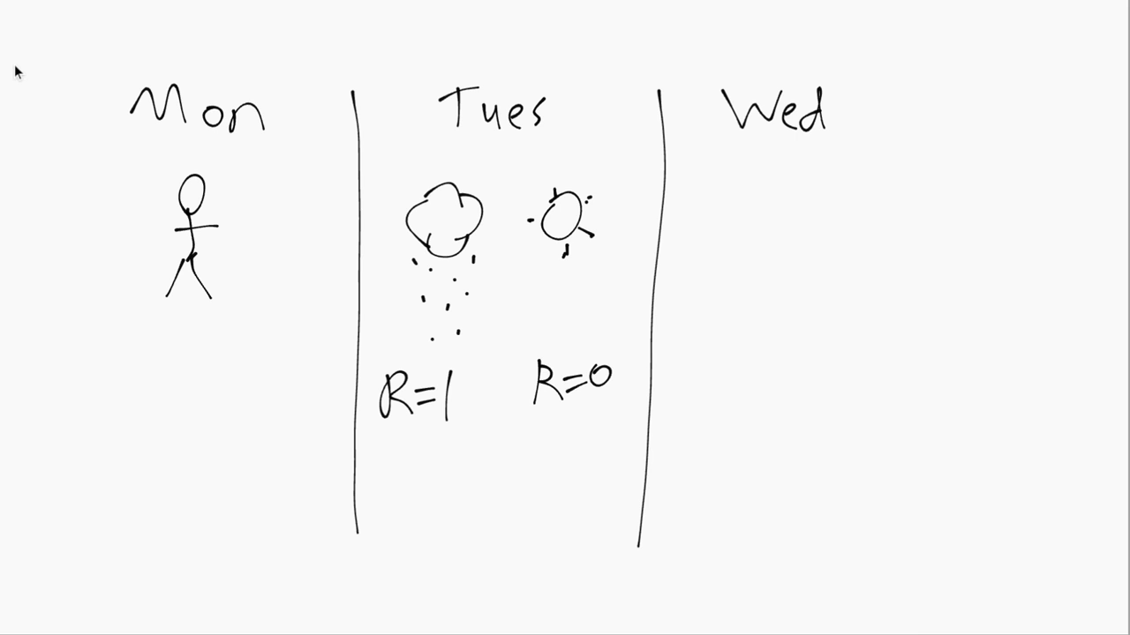
text(R=1)
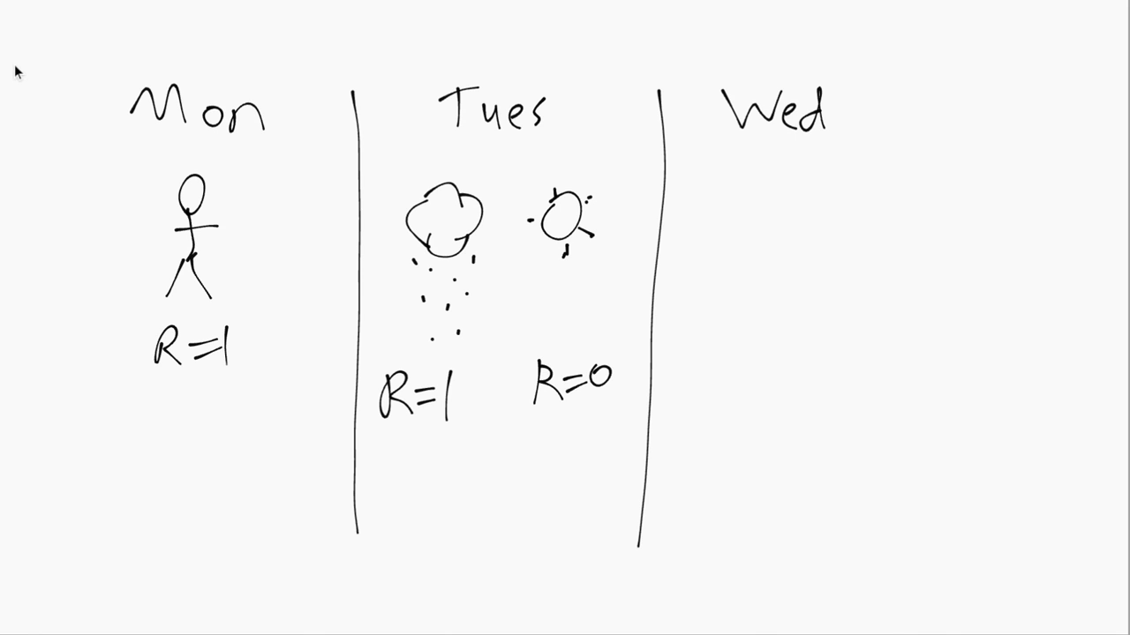